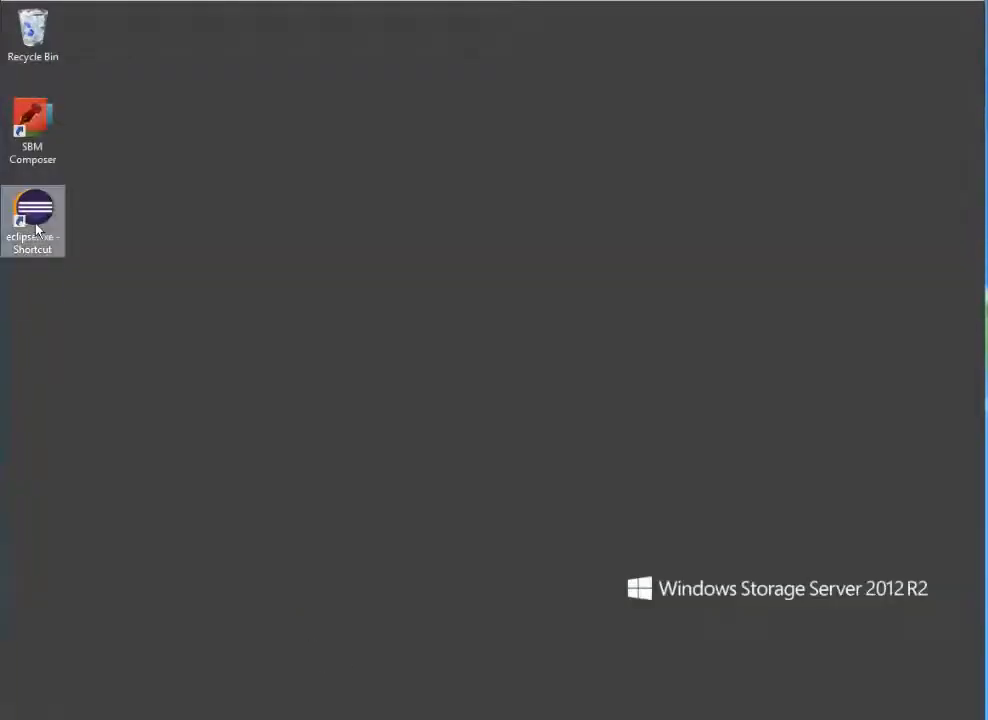
- Launch Eclipse from the desktop shortcut and accept the default workspace
double_click(32, 218)
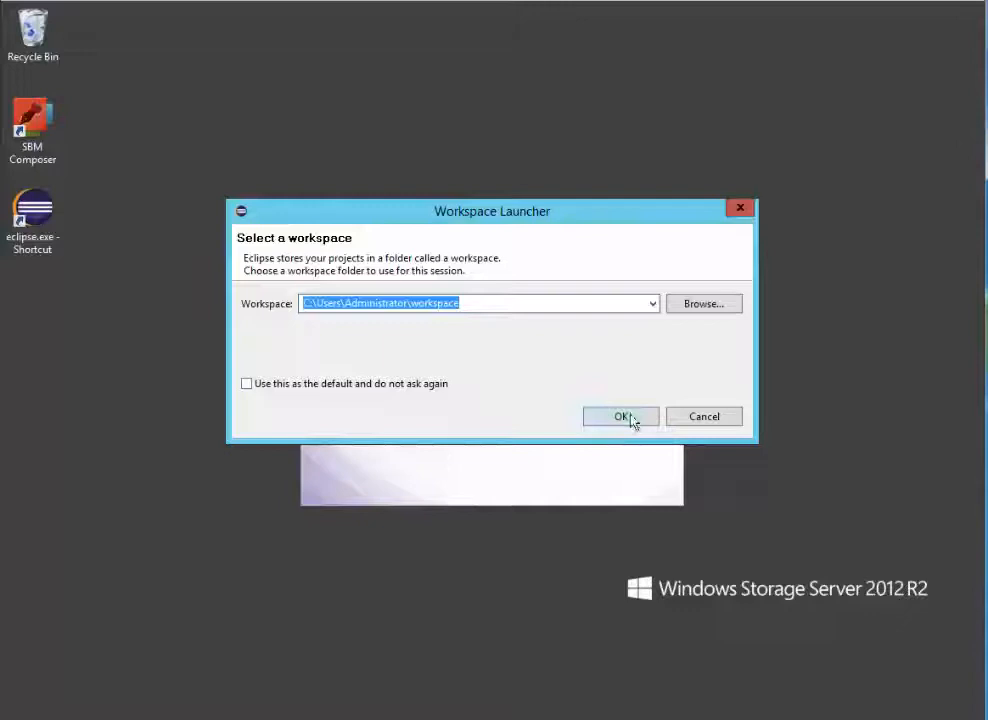
click(620, 416)
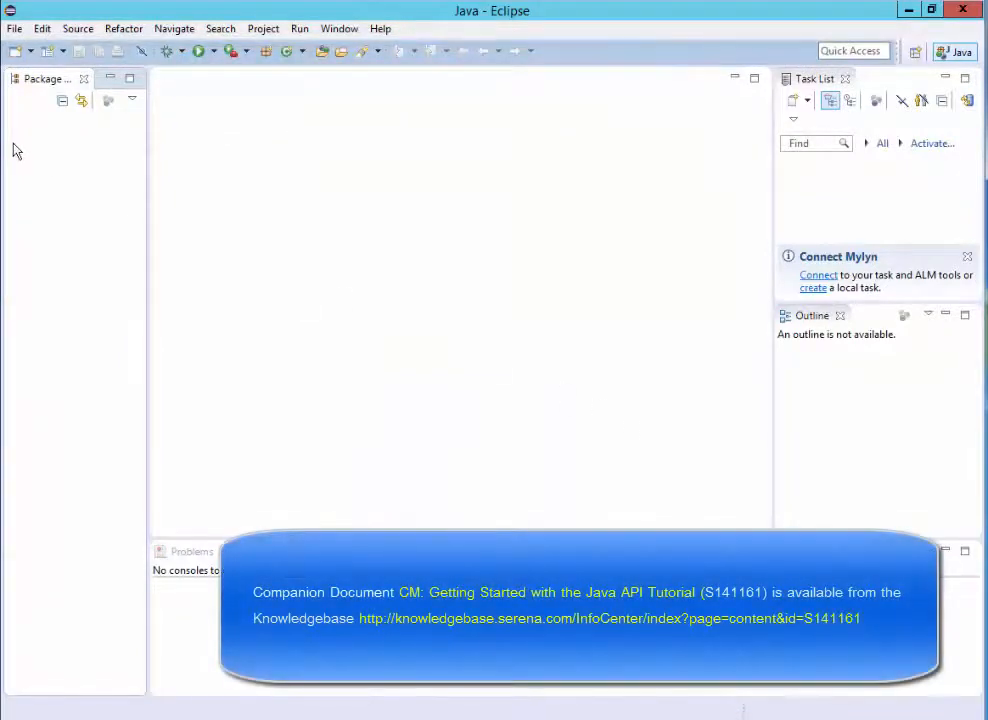
- Create a new Java project named DimAPITest and proceed to its build settings
click(16, 28)
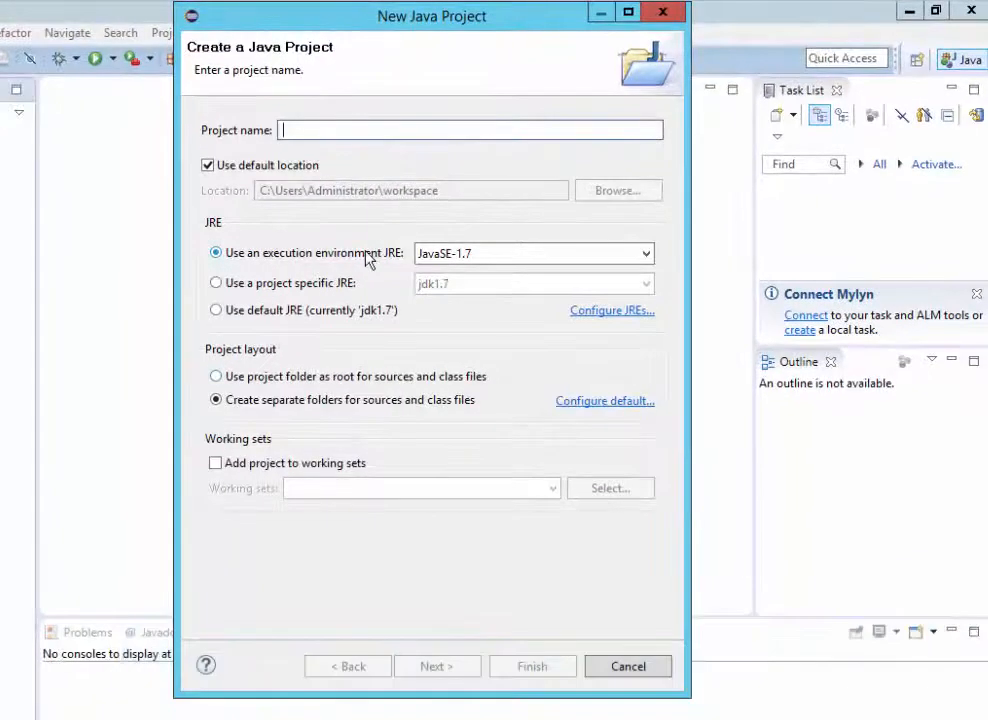
text(DimAPITe)
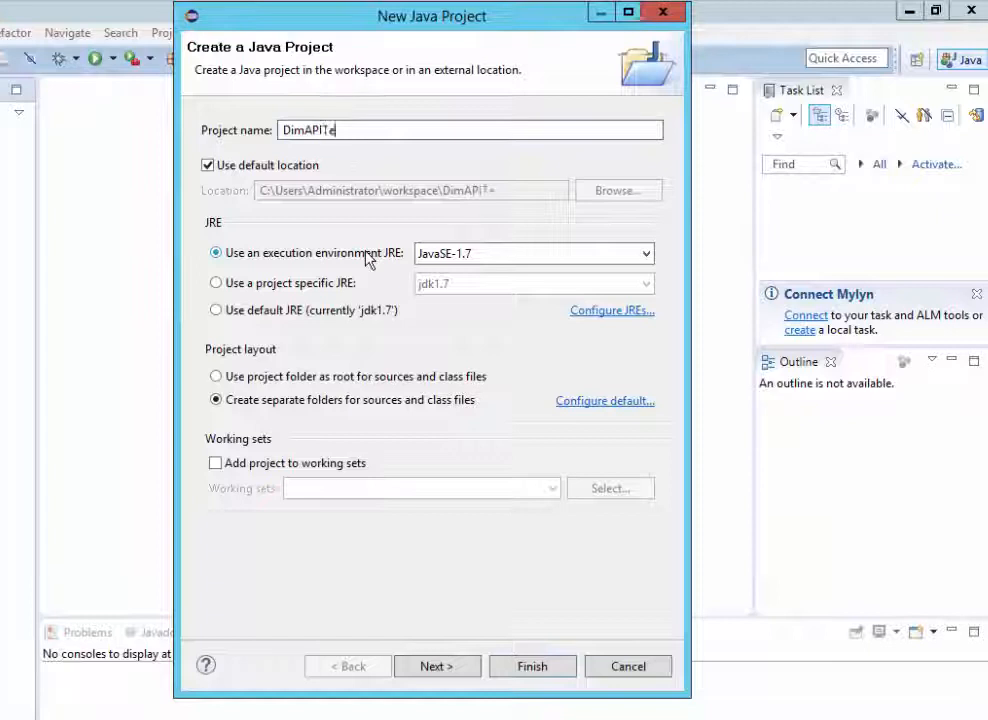
click(532, 666)
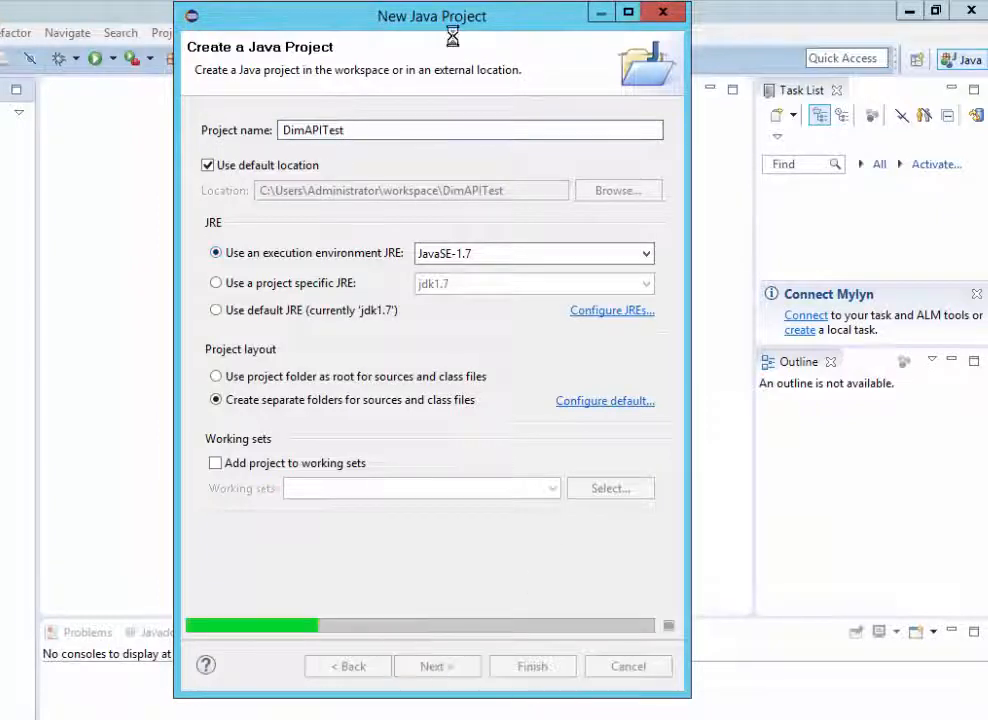
- Add the six Dimensions java_api\lib JARs as external libraries and finish the project
click(436, 666)
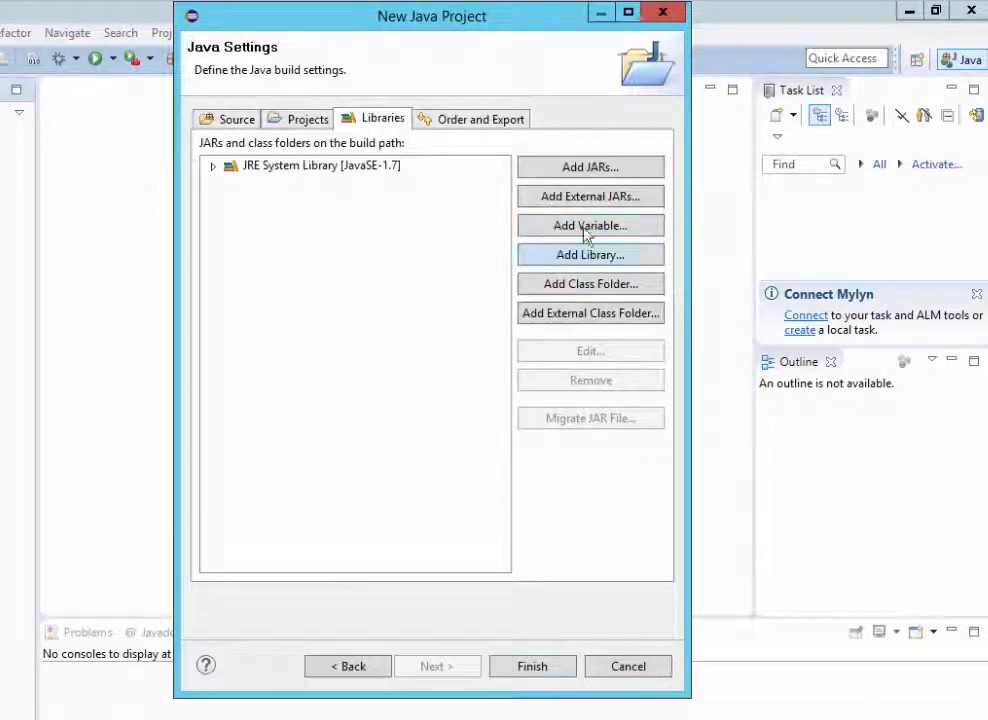
mouse_move(590, 196)
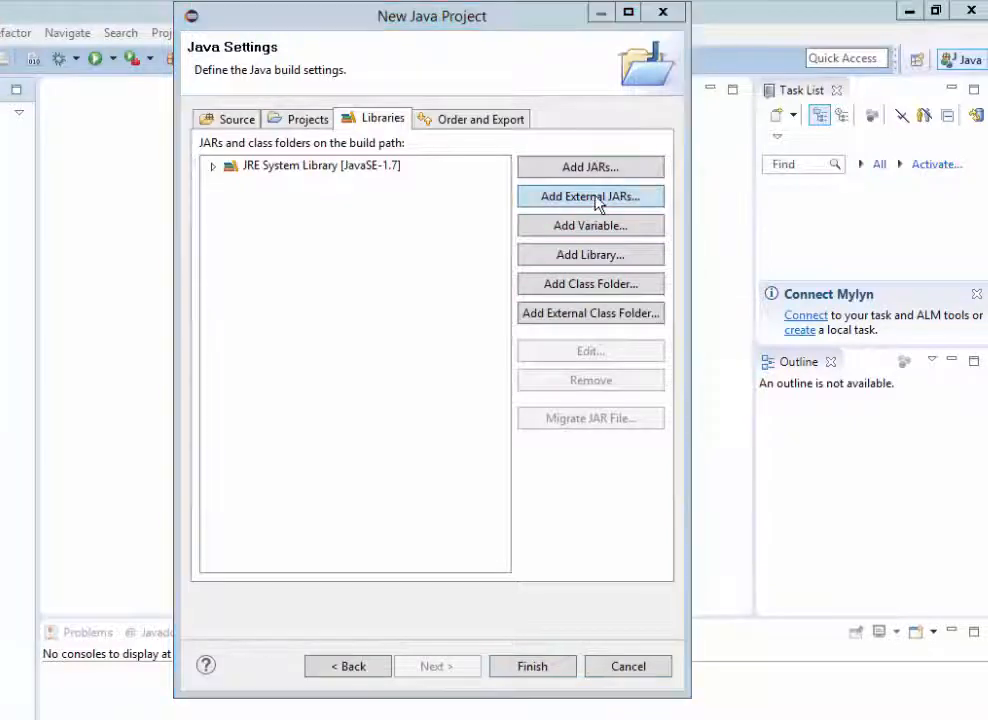
click(590, 196)
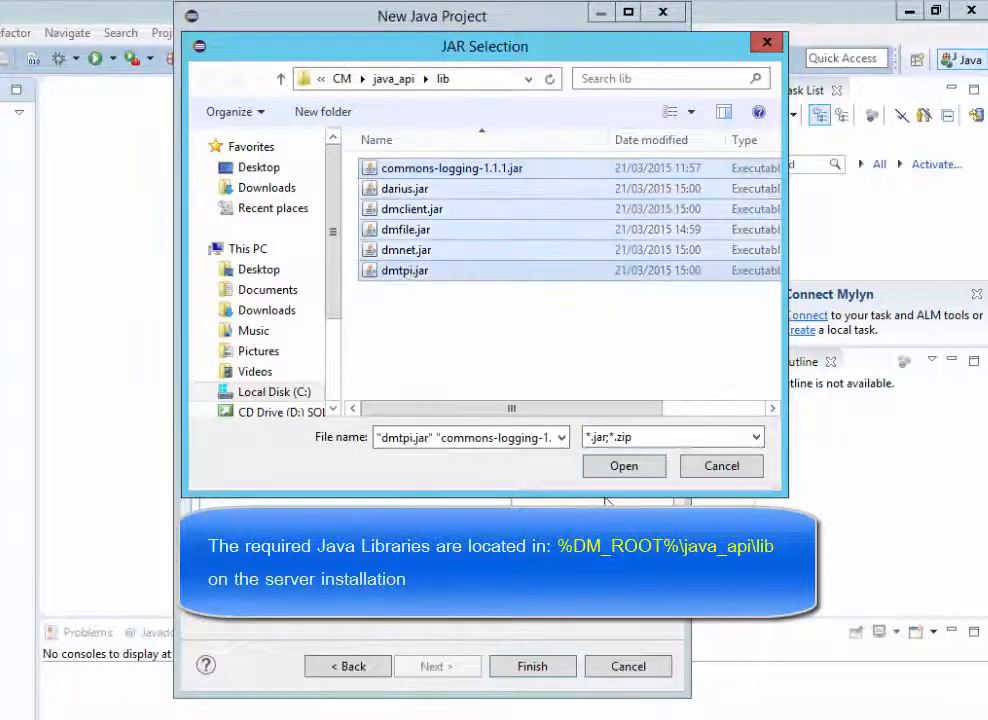
click(624, 466)
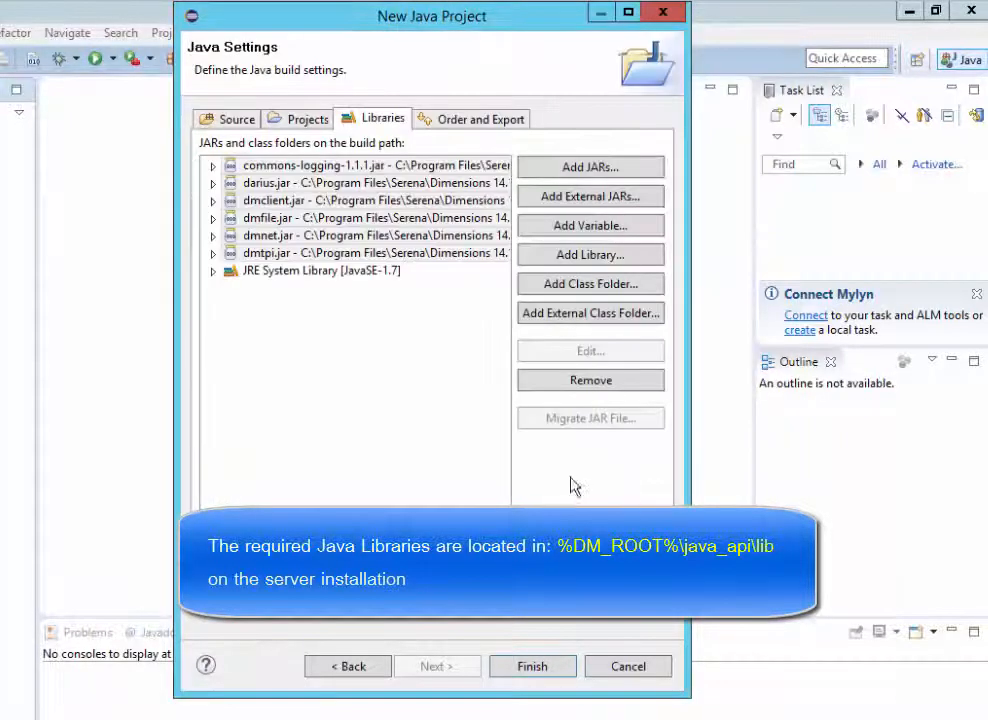
click(532, 666)
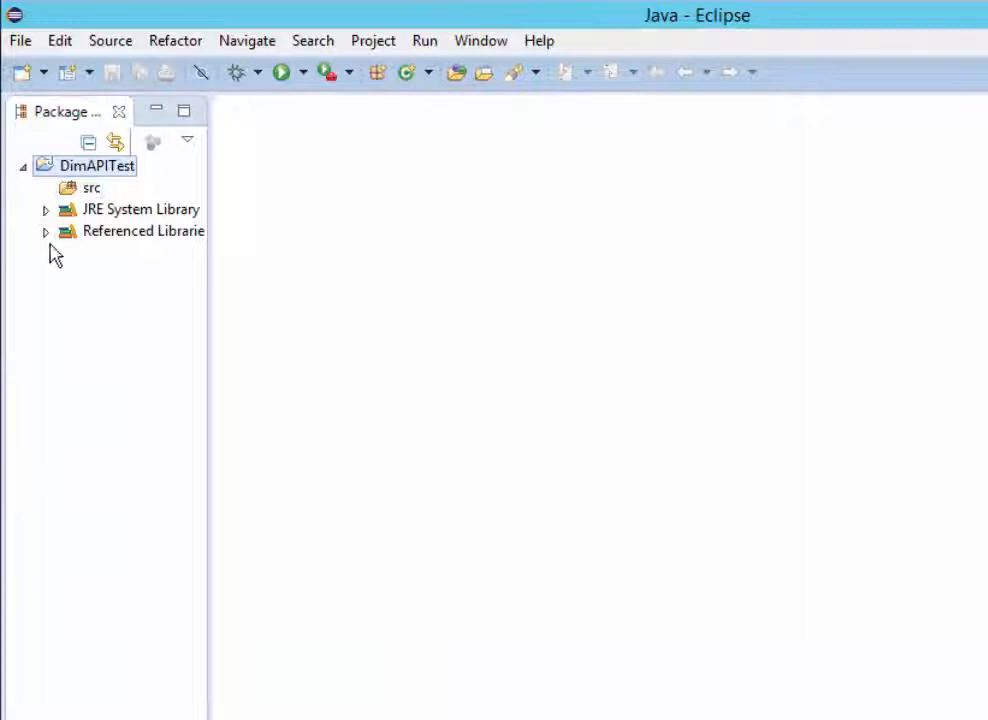
- Expand Referenced Libraries and start an Import into the src folder
click(44, 232)
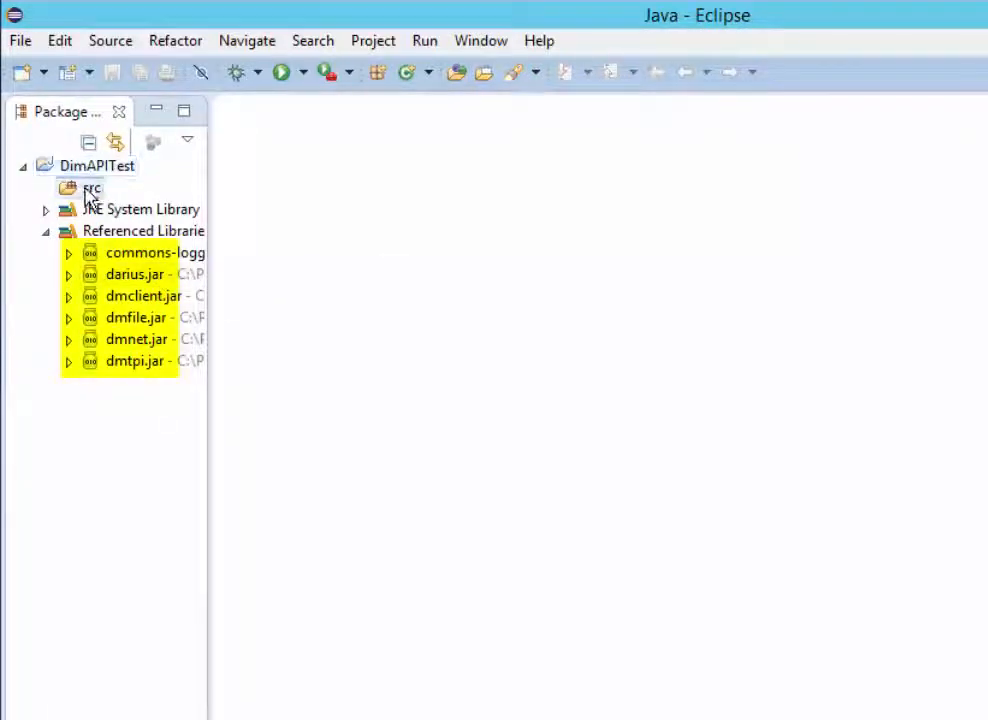
right_click(80, 188)
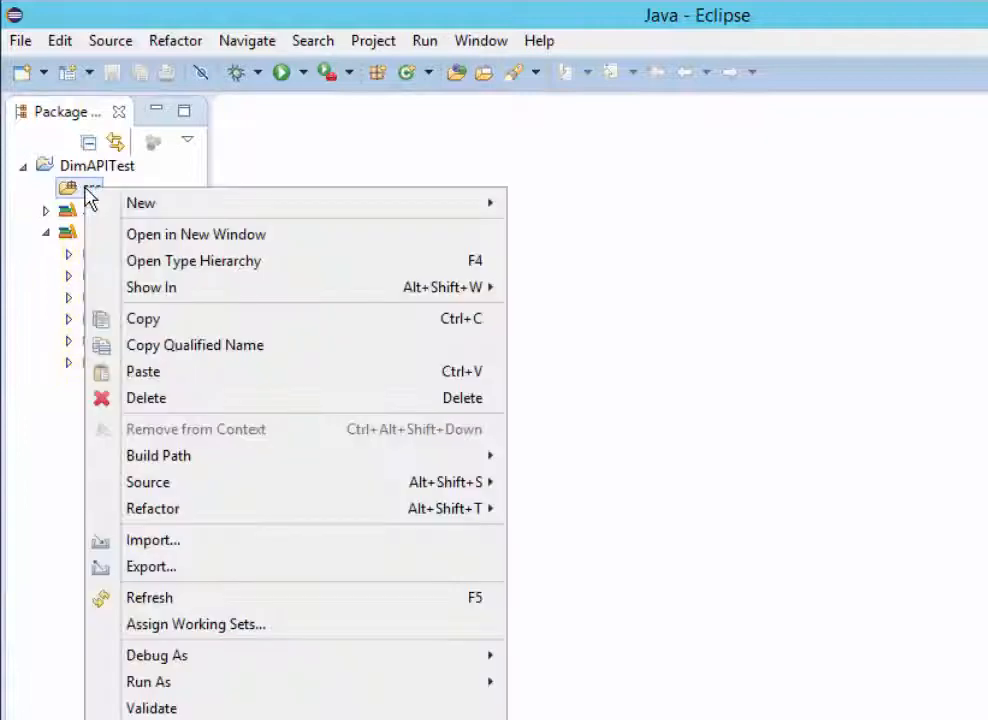
mouse_move(196, 540)
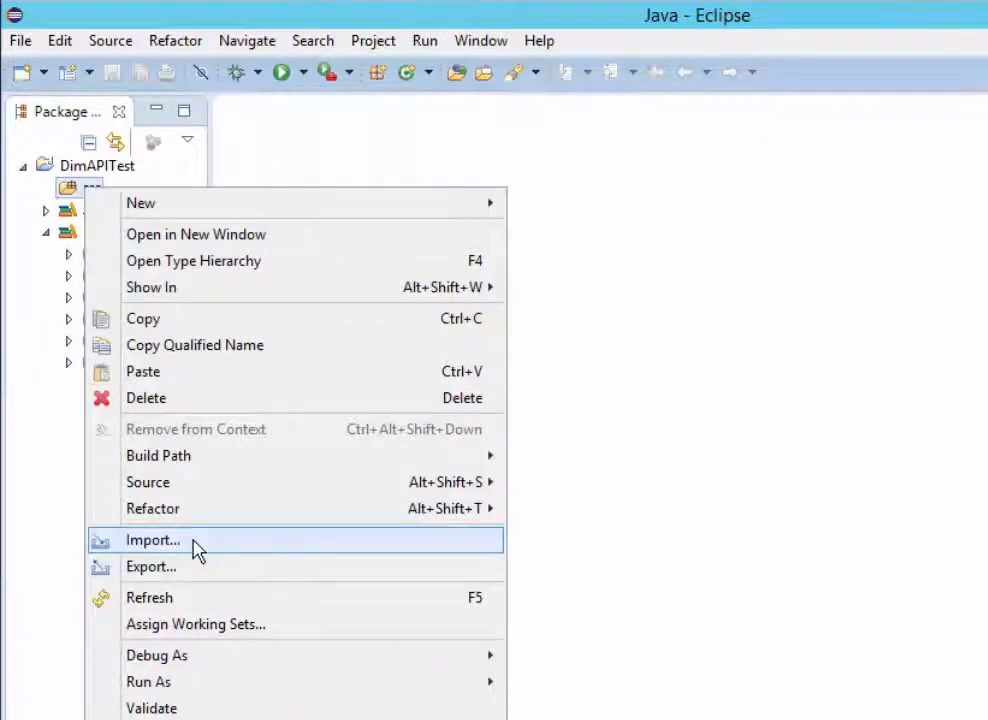
click(152, 540)
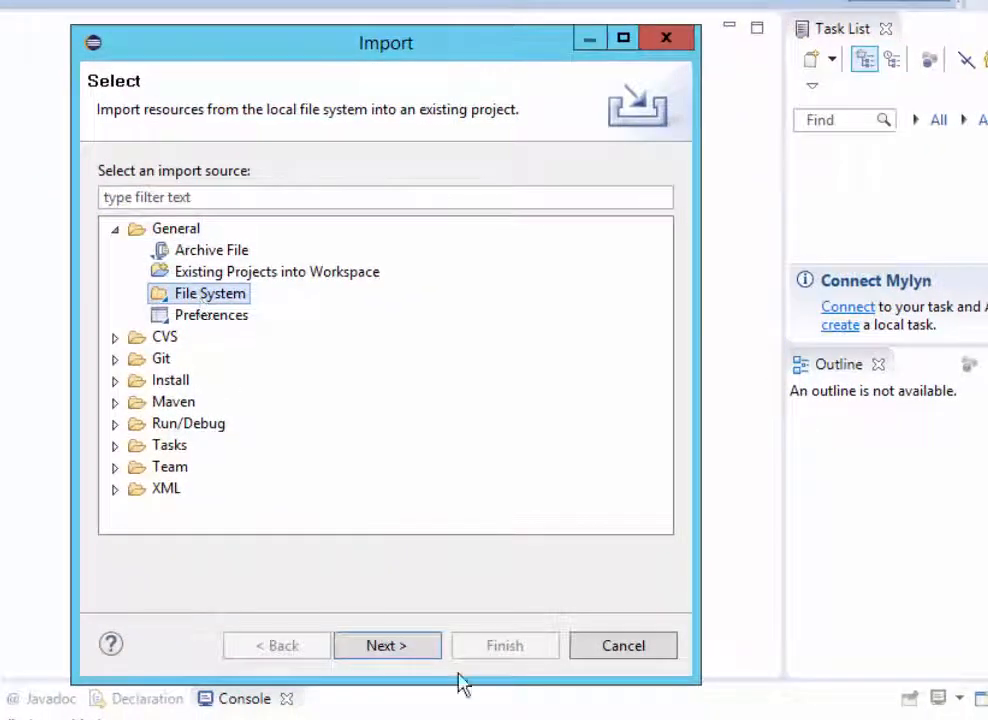
- Choose File System import and browse to the Dimensions java_api\examples folder
click(388, 644)
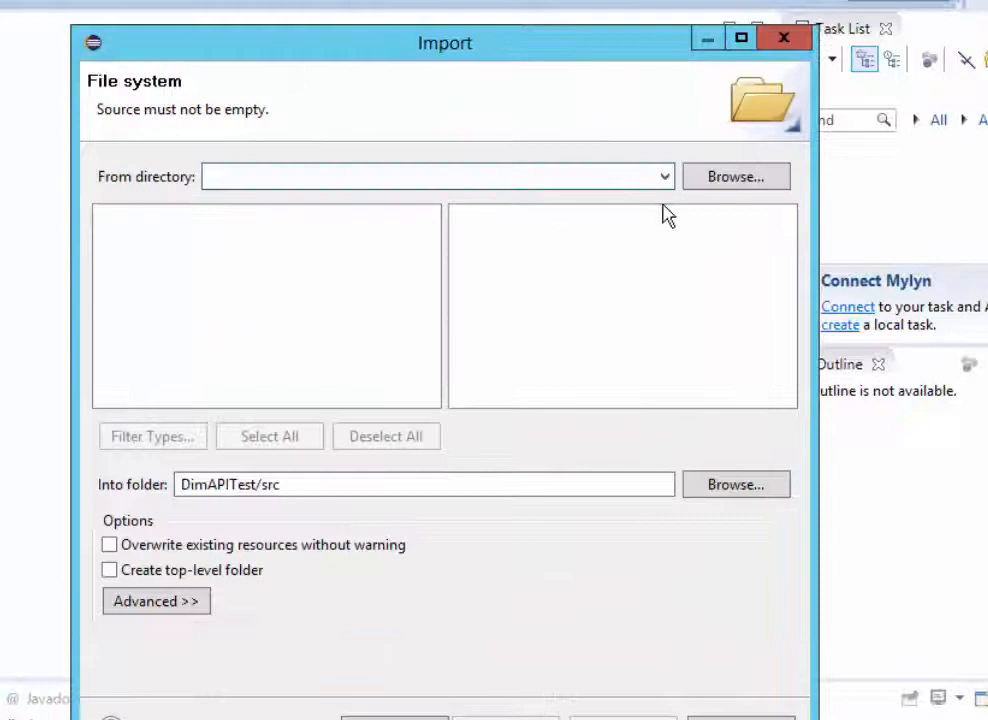
click(736, 176)
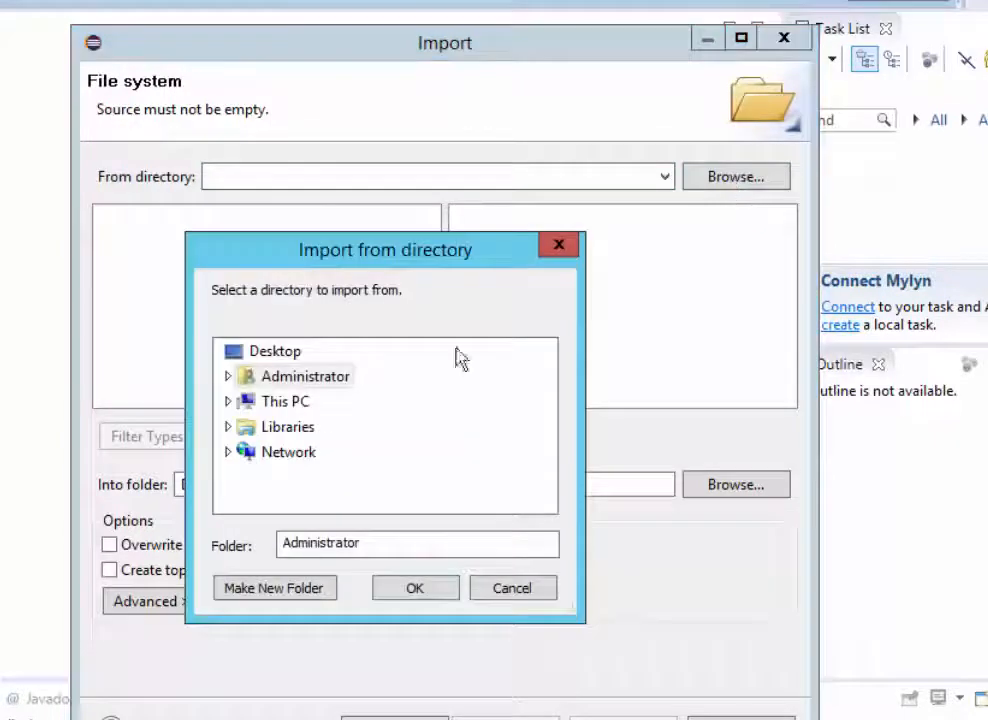
mouse_move(232, 410)
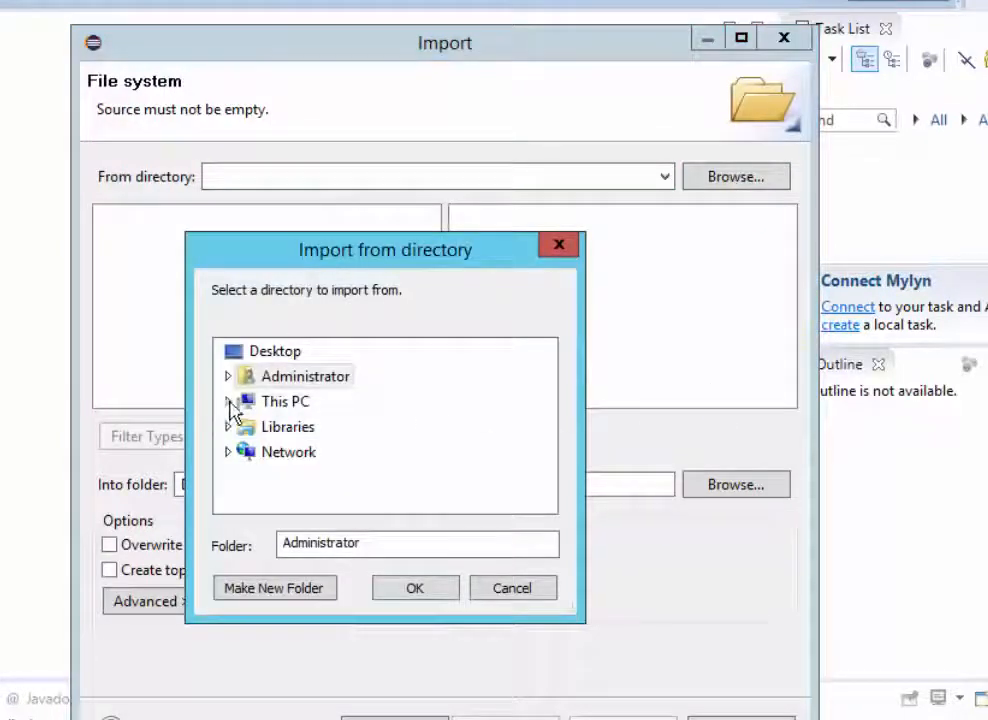
click(228, 400)
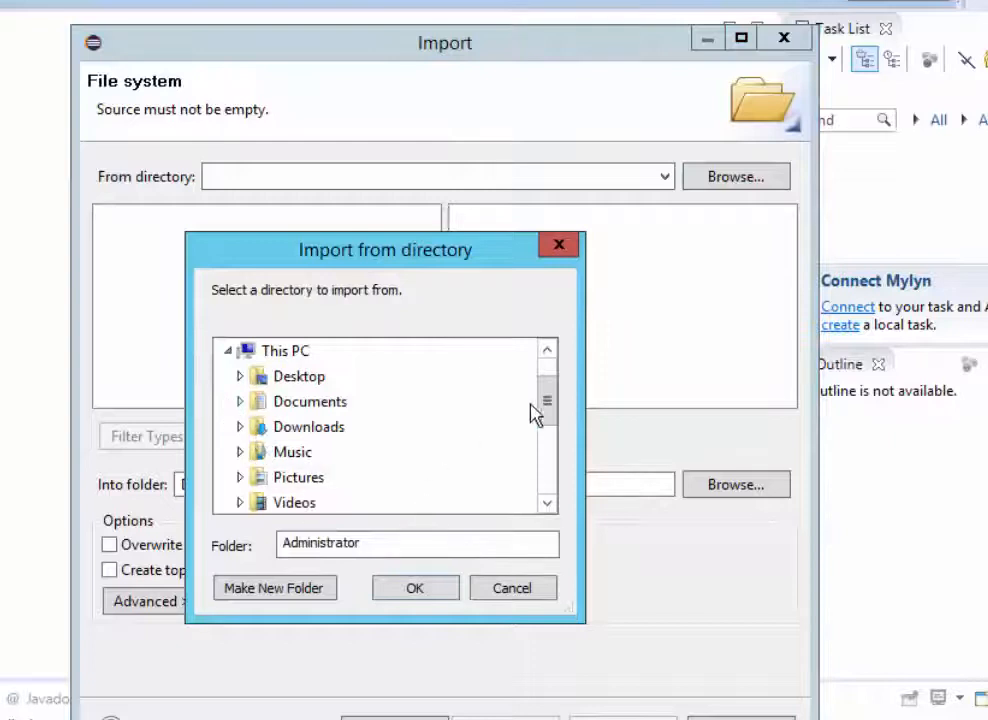
scroll(down, 3)
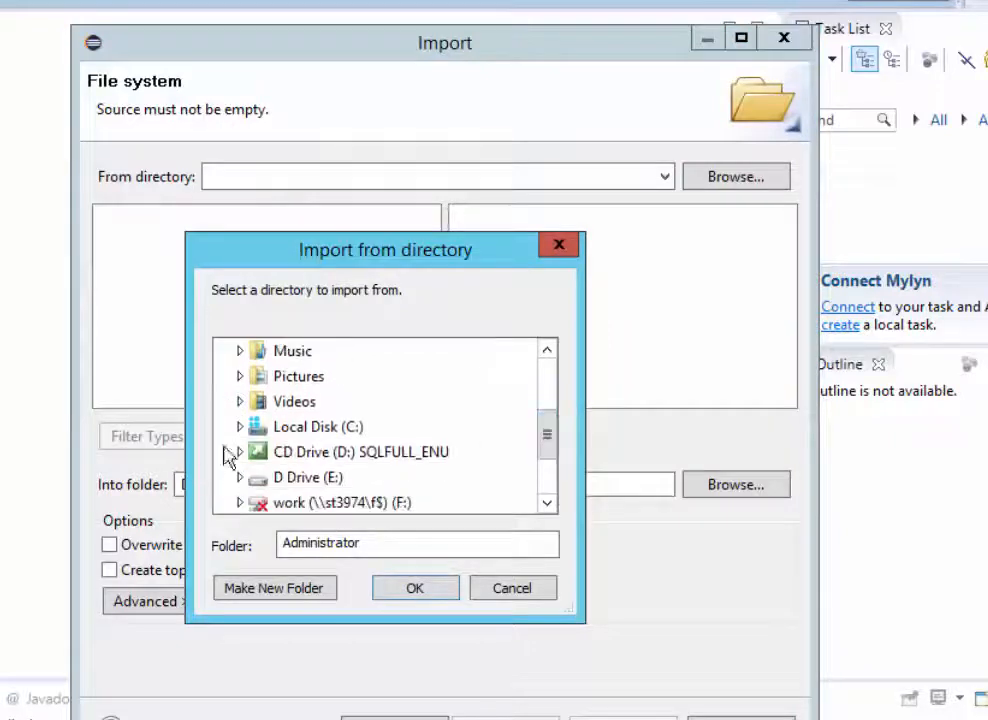
click(240, 426)
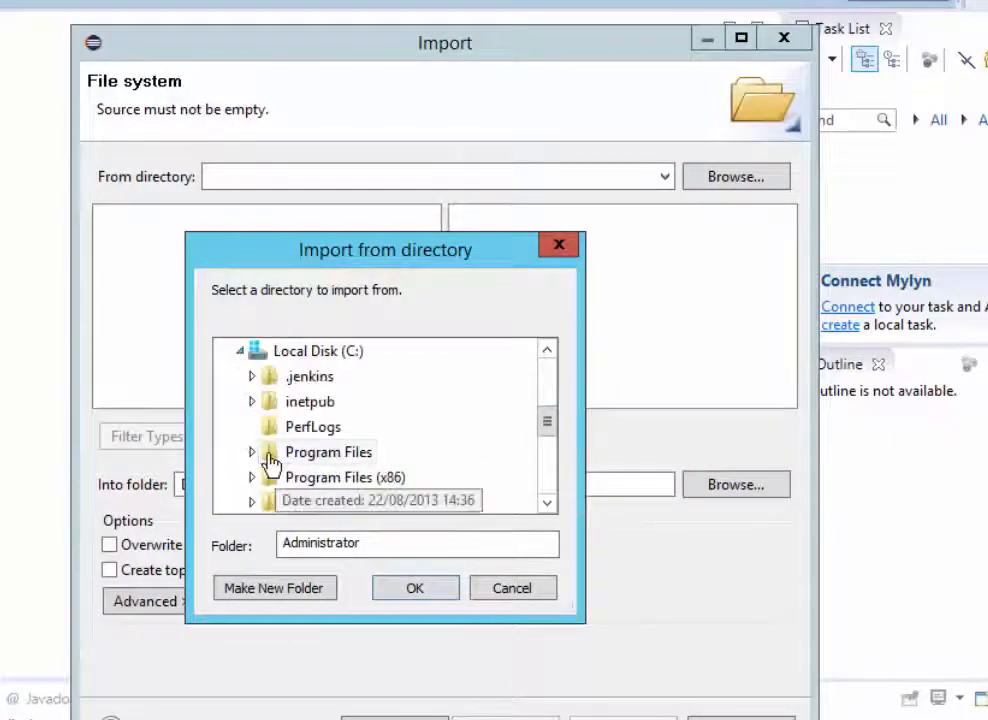
scroll(down, 3)
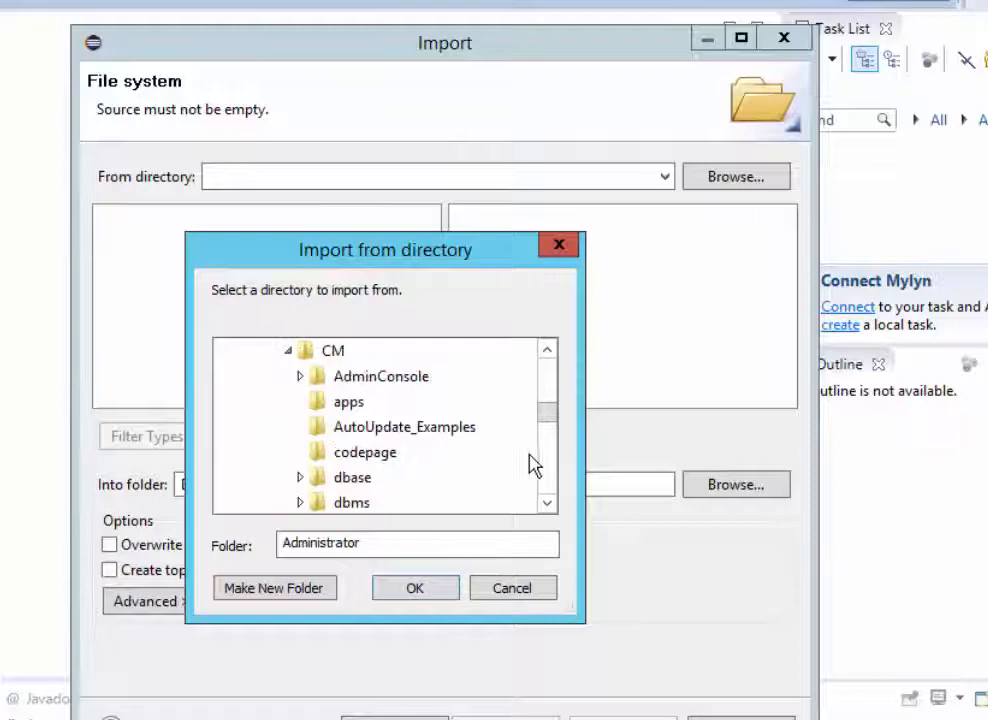
scroll(down, 3)
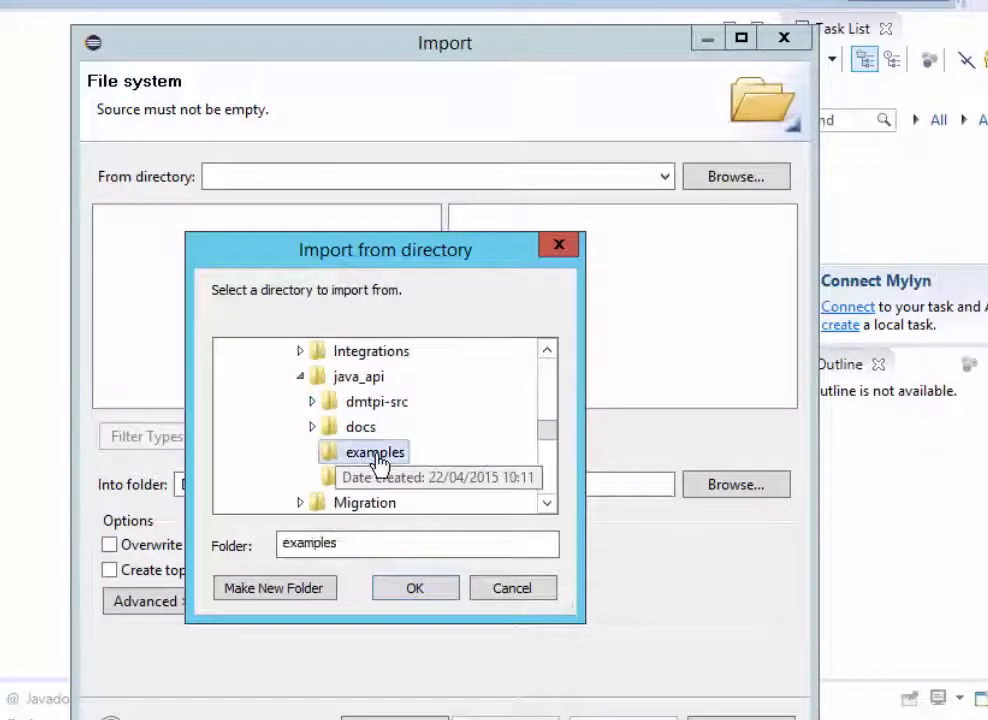
click(414, 588)
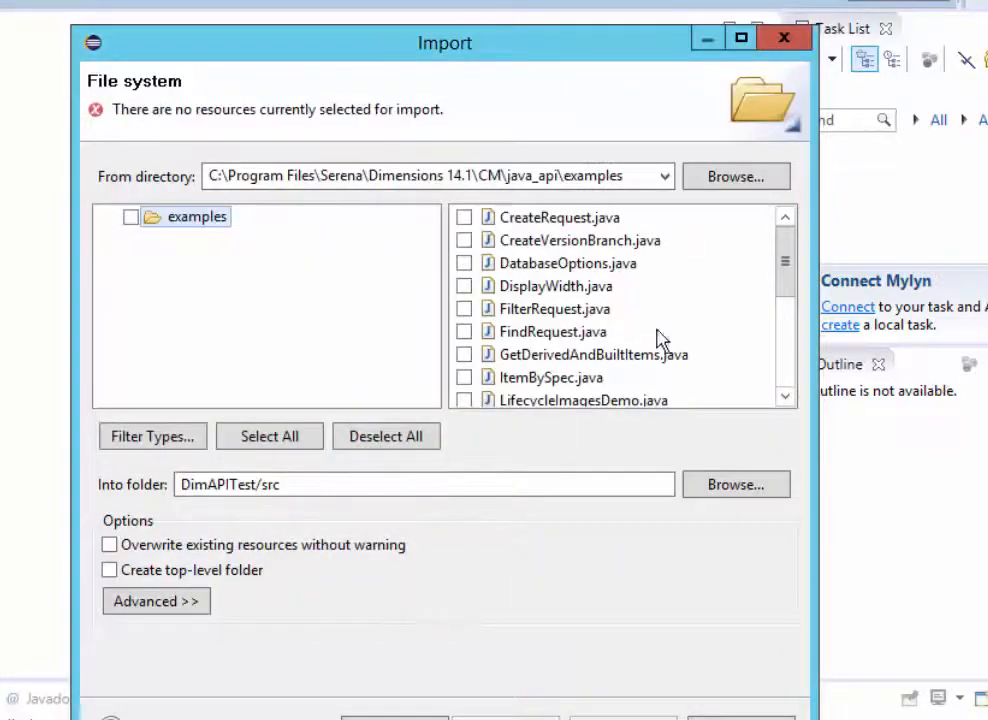
- Mark UserName.java for import into DimAPITest/src
scroll(down, 3)
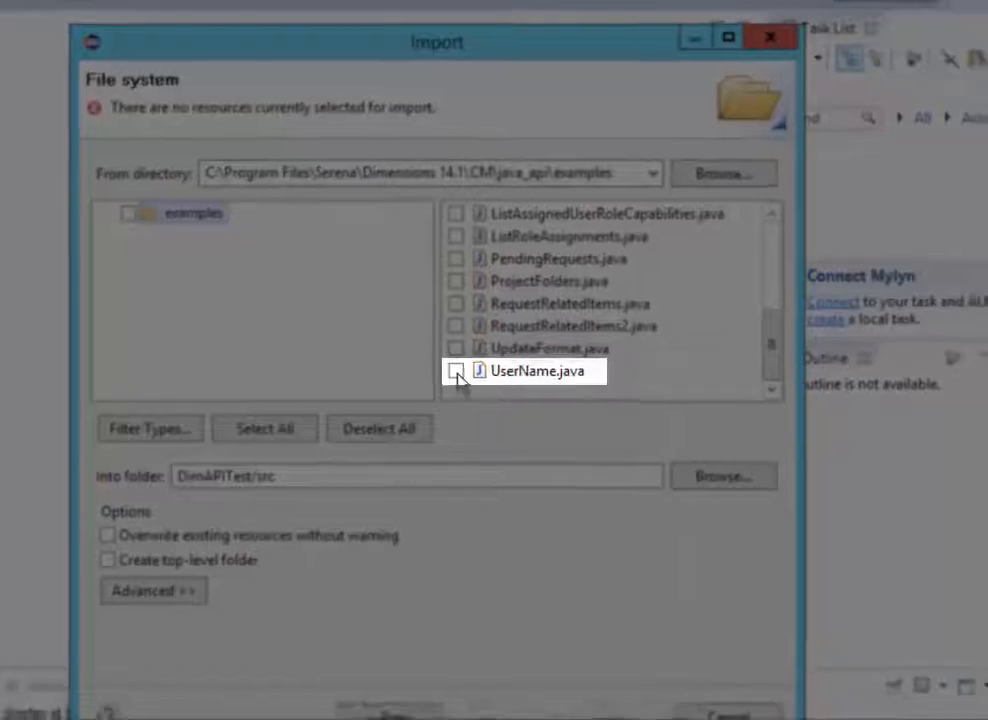
click(456, 370)
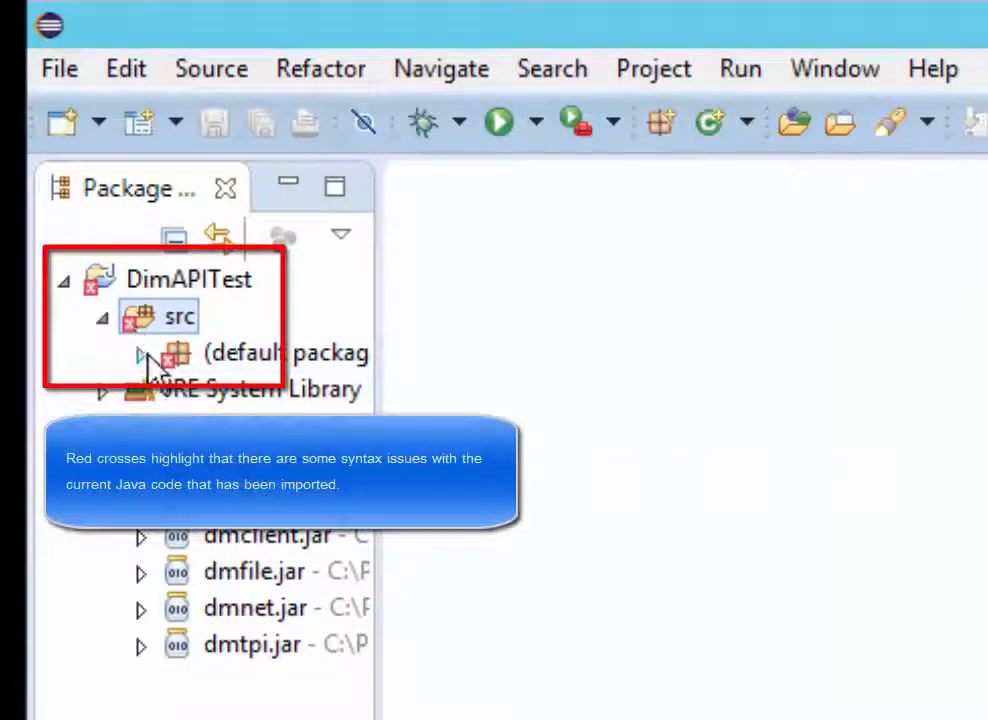
- Open UserName.java and delete its package declaration and the args.length check block
click(140, 352)
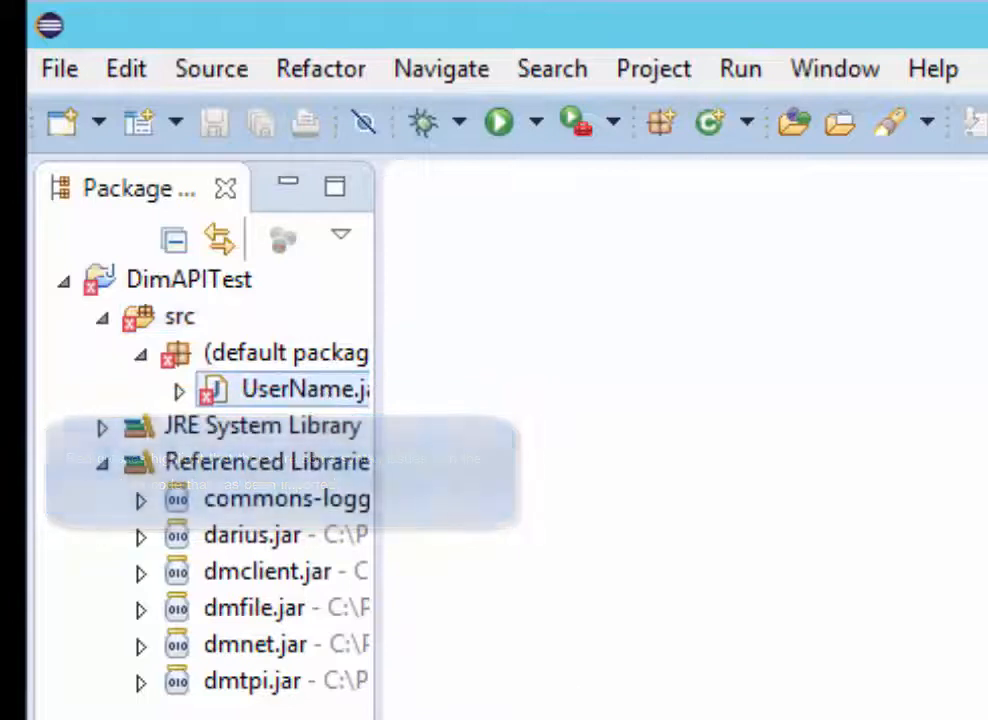
double_click(296, 388)
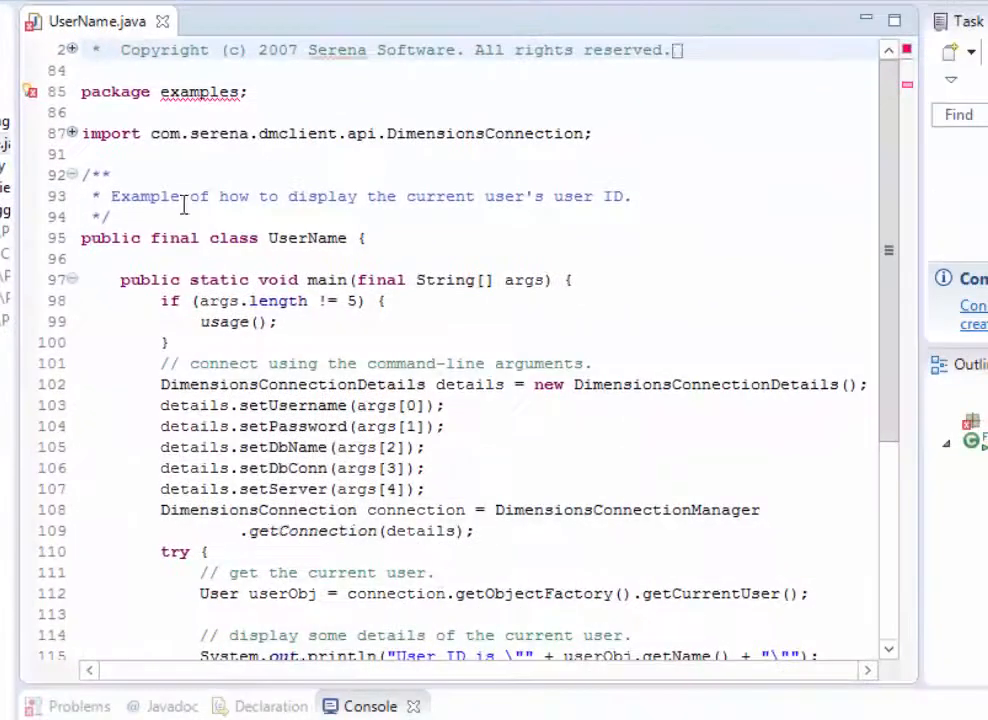
triple_click(164, 92)
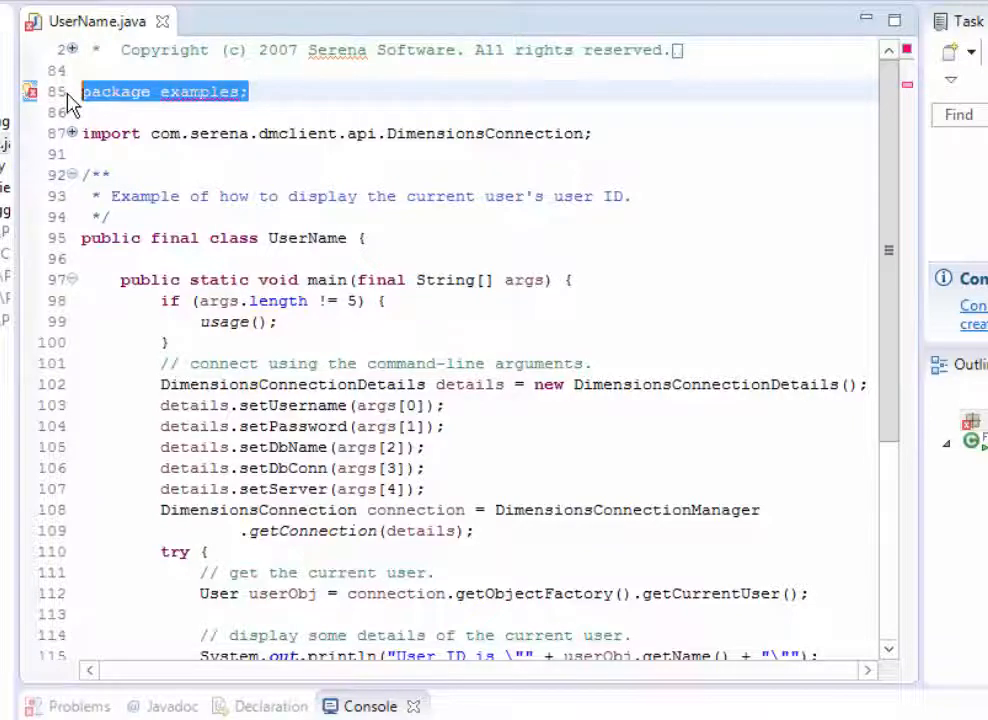
key(Delete)
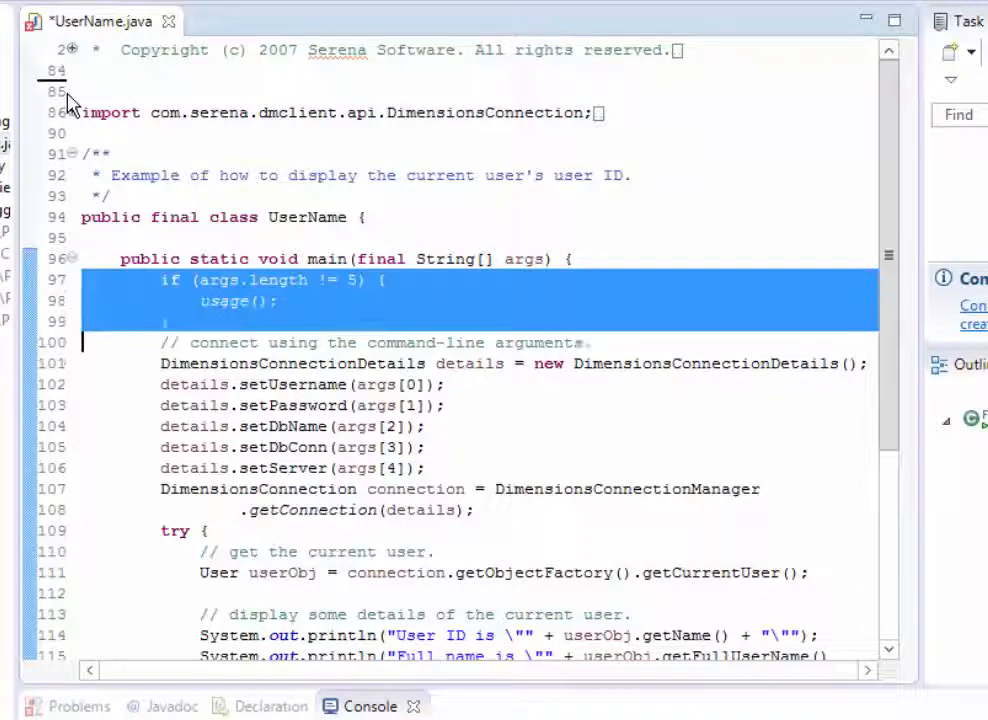
key(Delete)
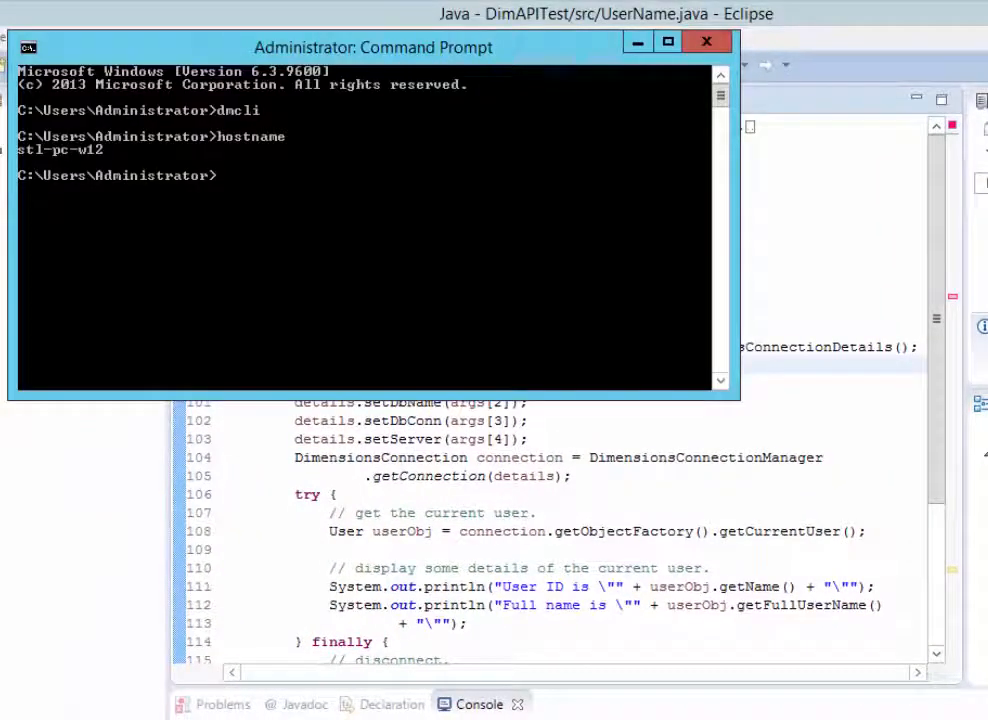
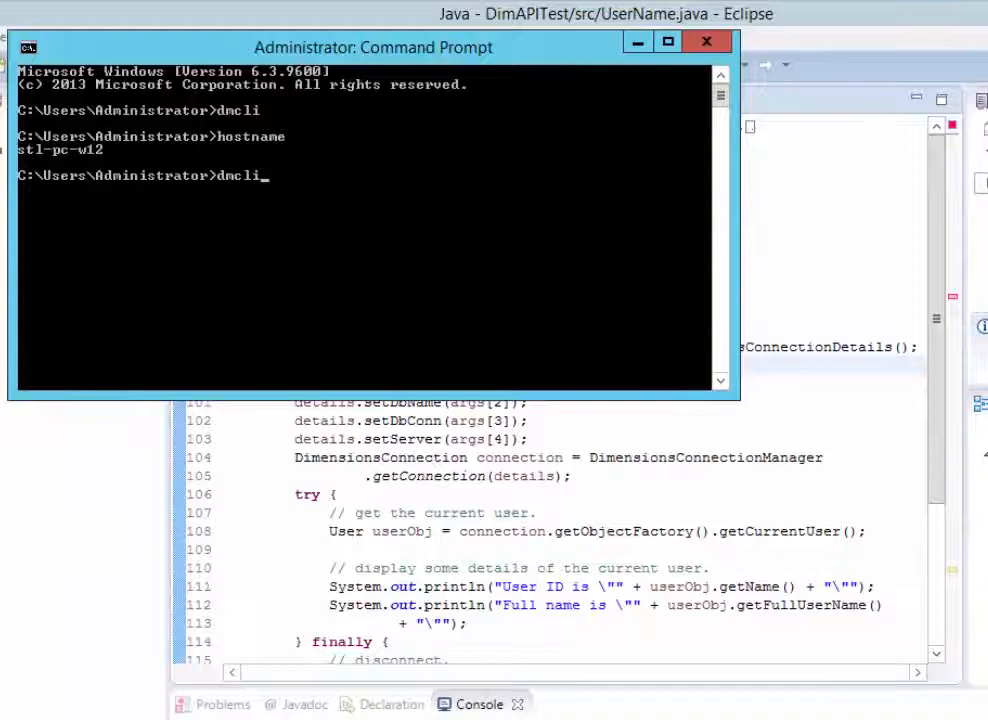
- Run dmcli in Command Prompt to launch the Dimensions command-line client
key(Return)
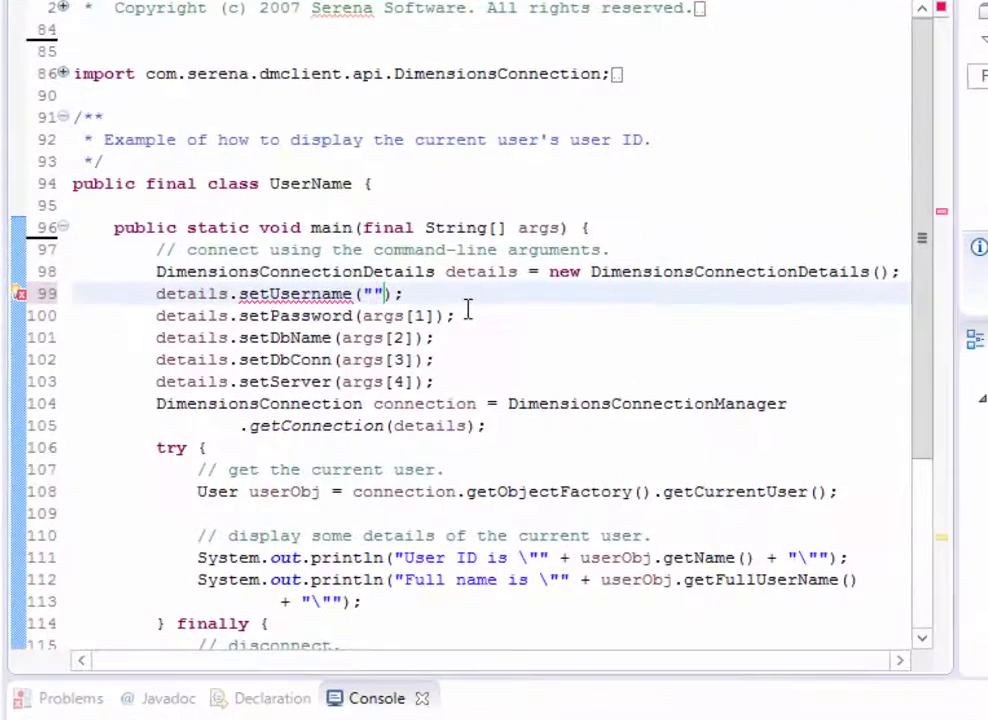
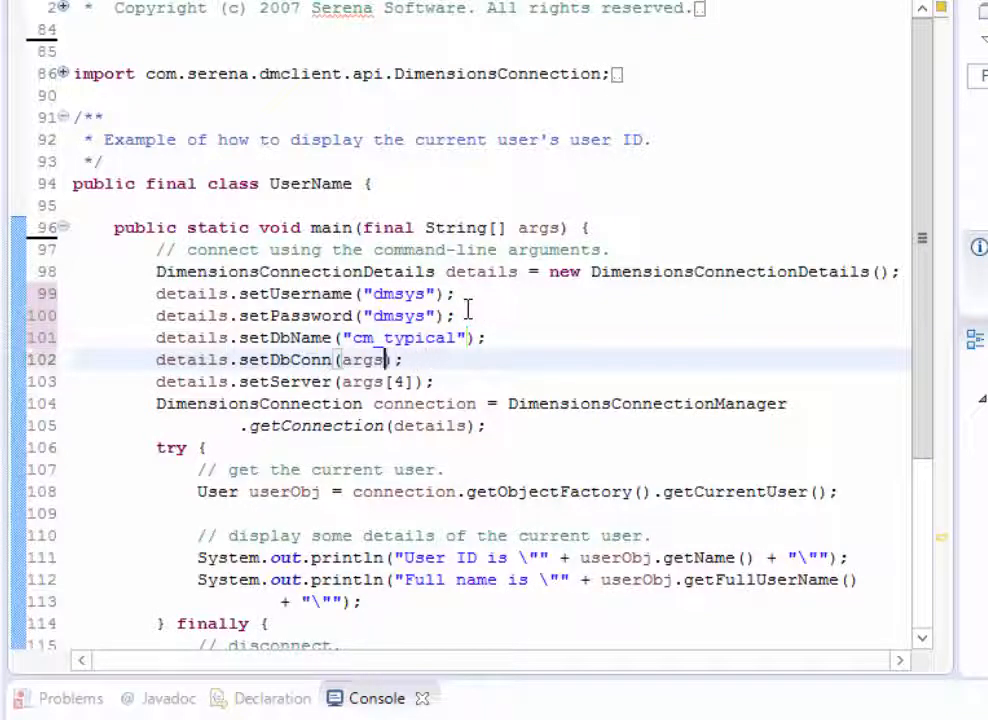
- Hard-code connection dim14 and server STL-PC-W12 copied from the login details
text("dim")
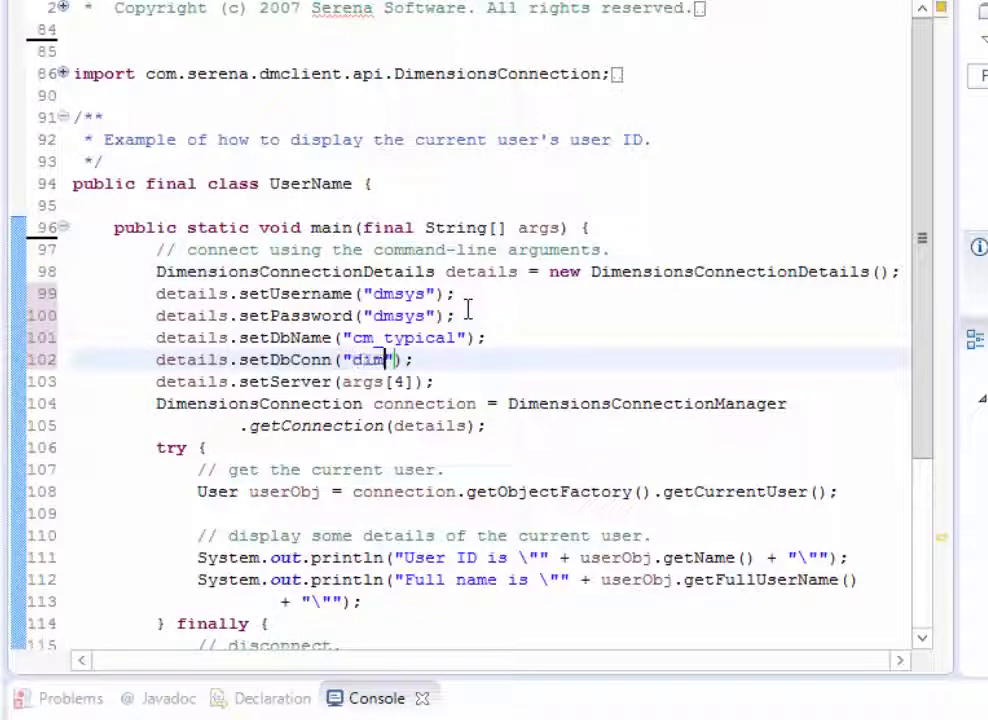
text(14)
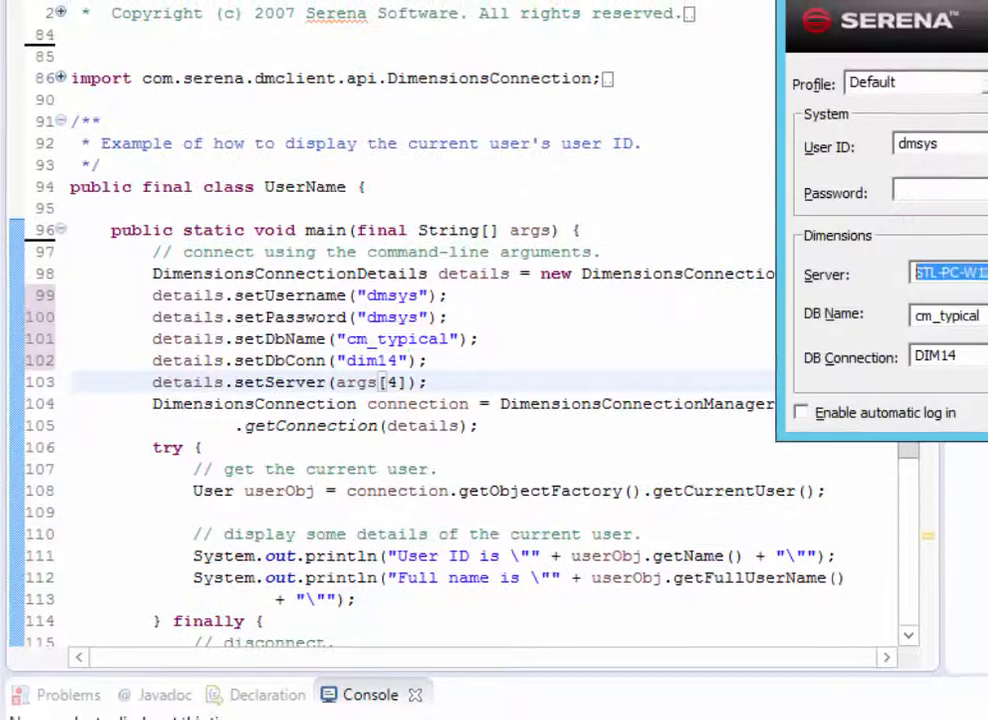
right_click(940, 272)
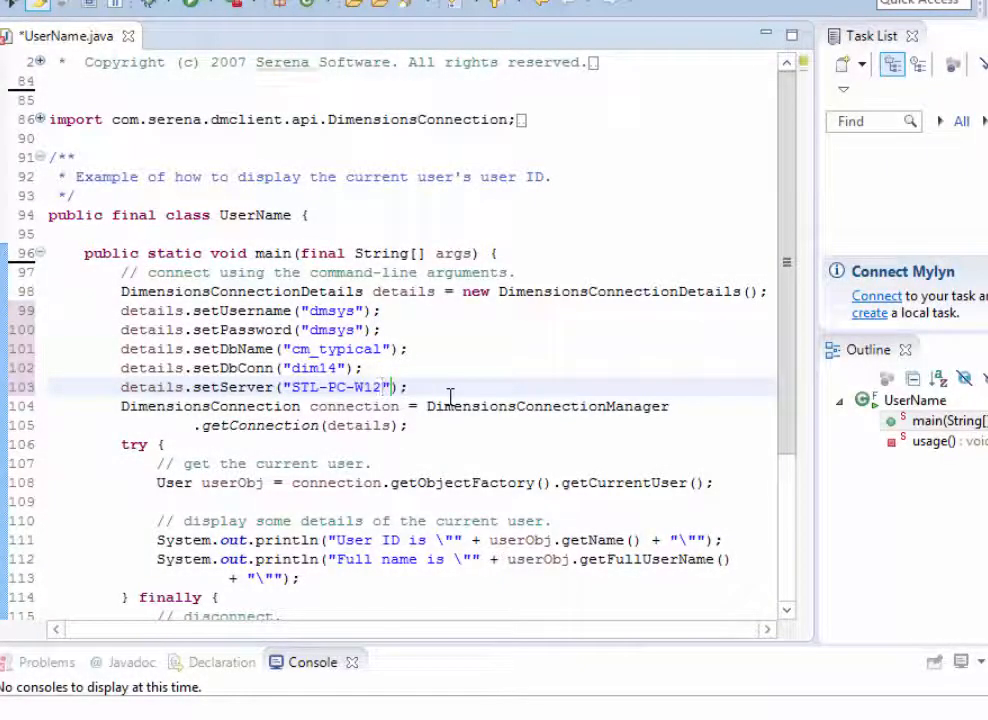
scroll(down, 3)
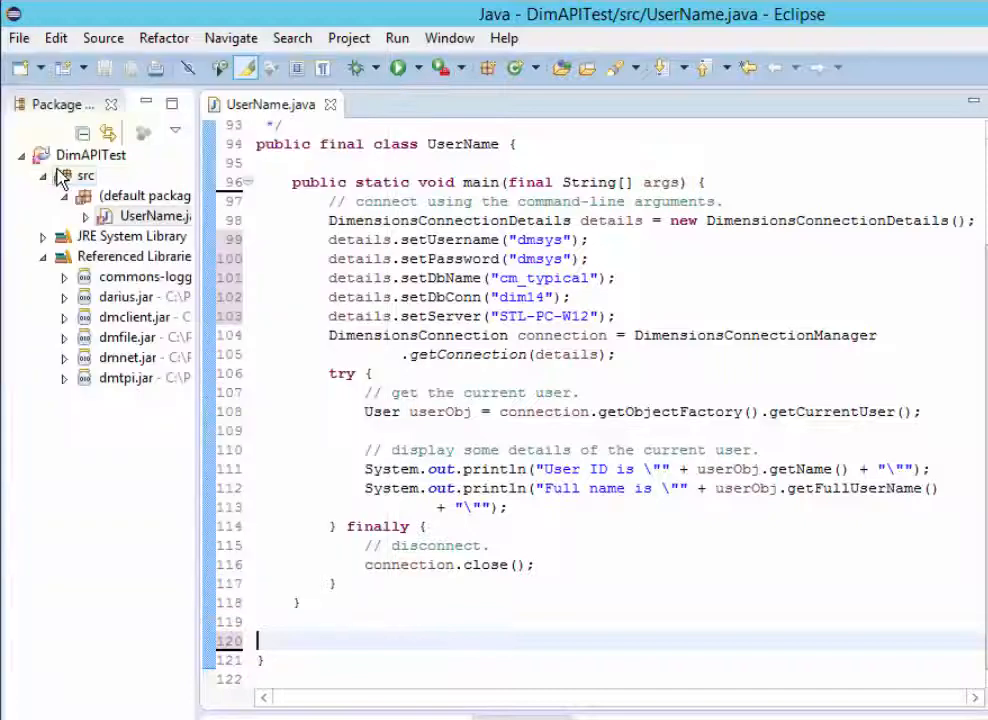
click(86, 176)
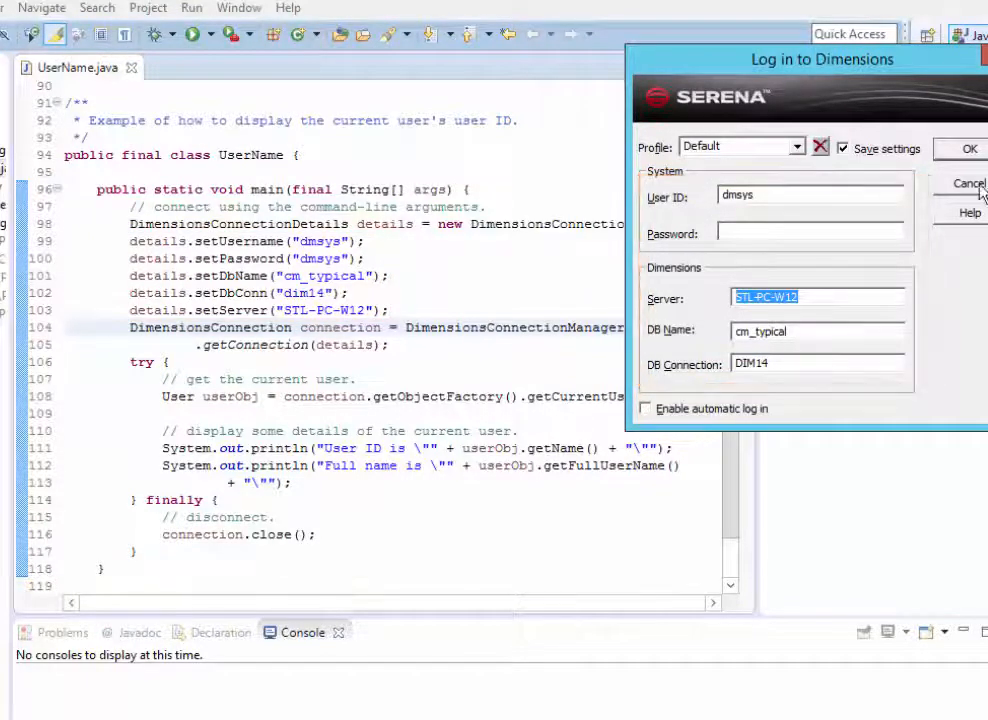
click(966, 184)
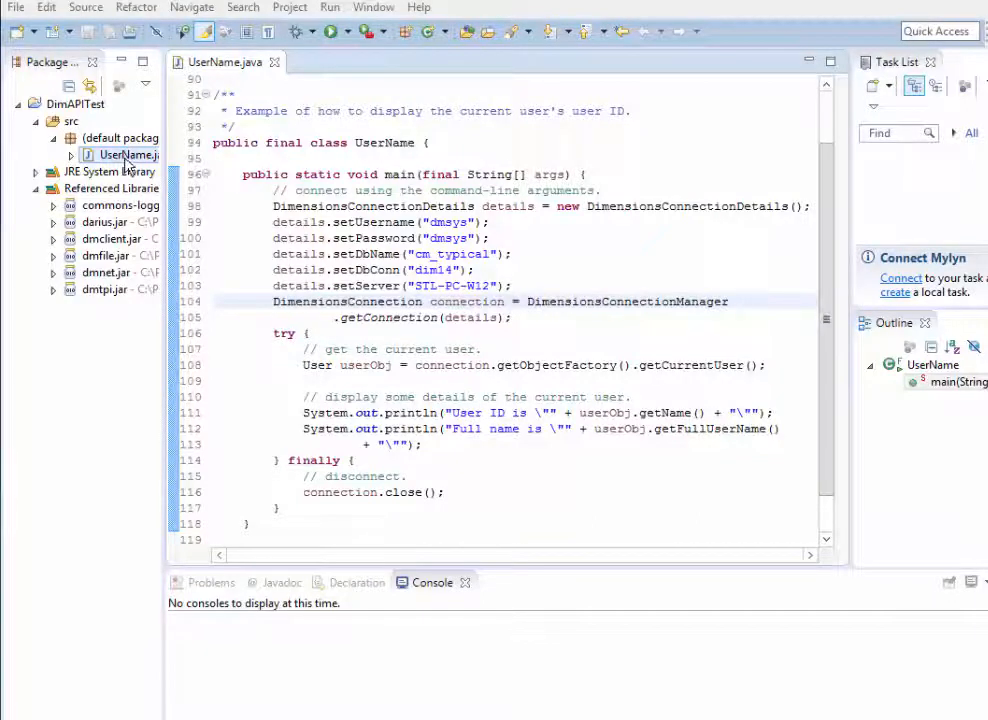
- Run UserName.java as a Java application from Package Explorer
right_click(122, 154)
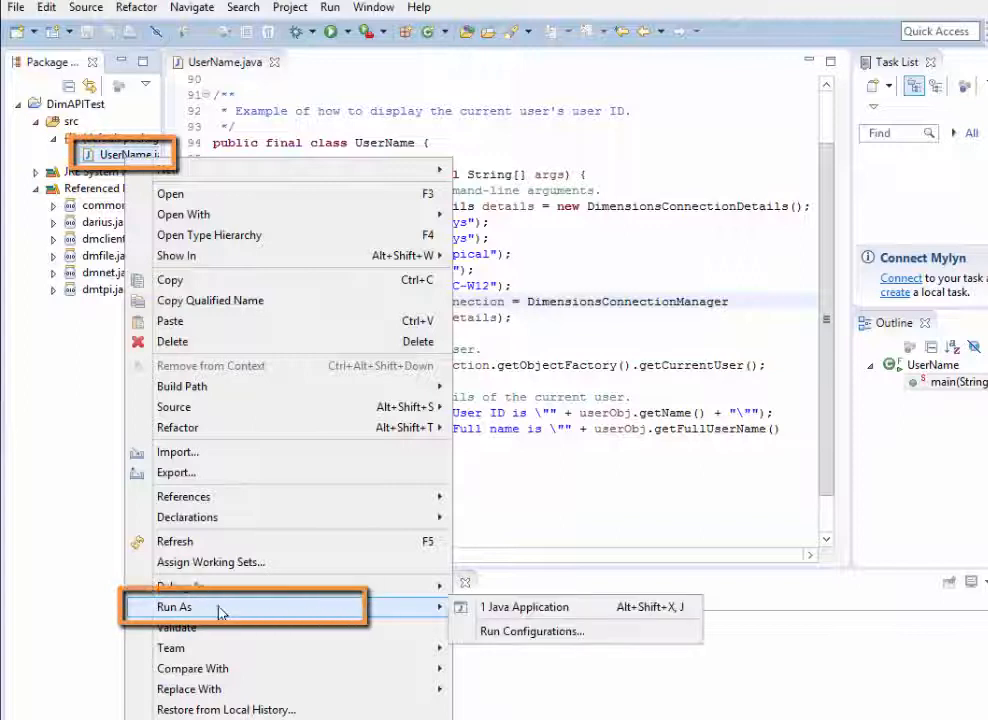
click(524, 606)
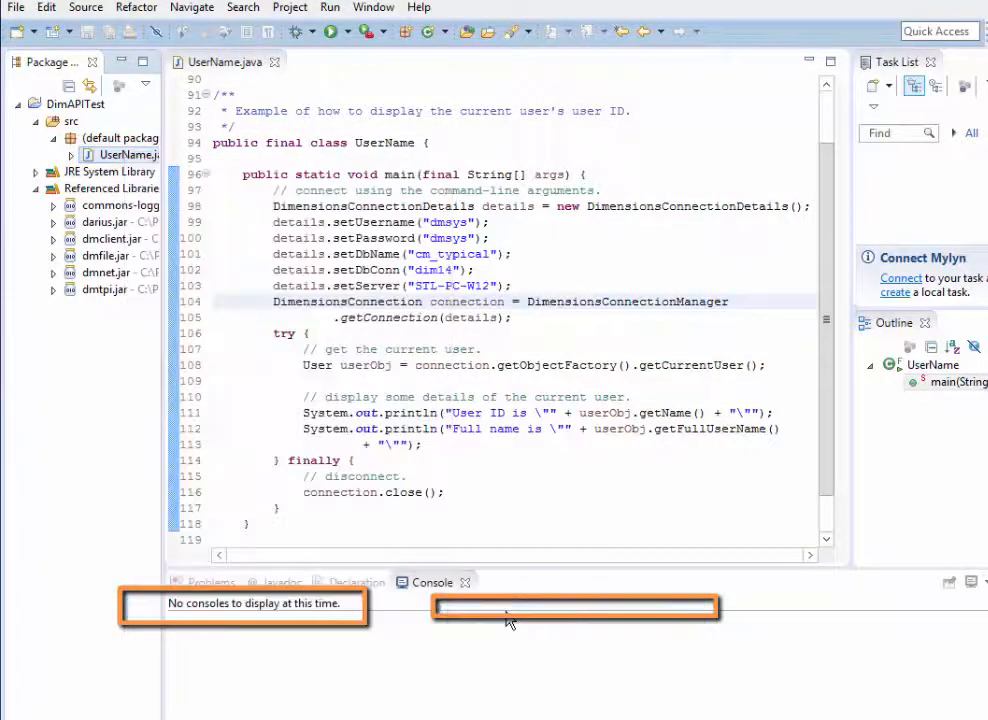